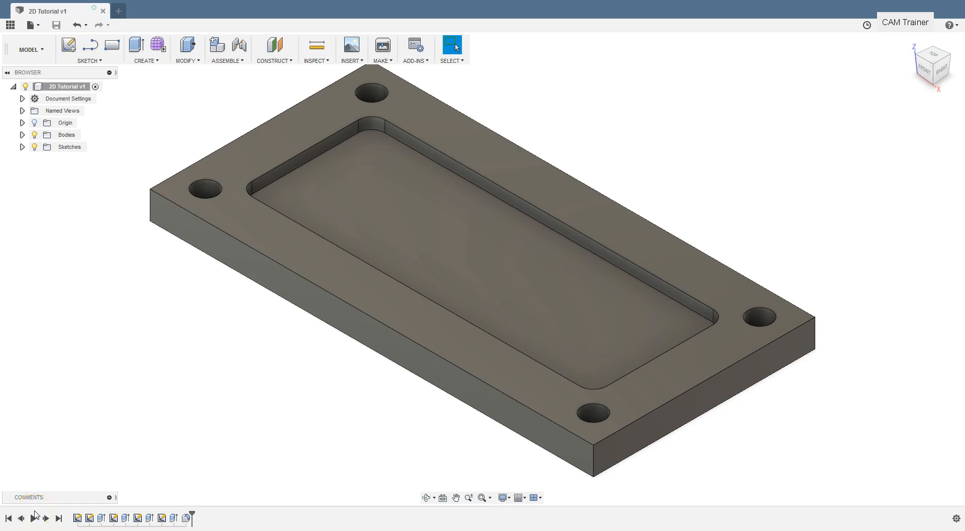
- Switch the pocketed plate design from the Model workspace to CAM
left_click(31, 49)
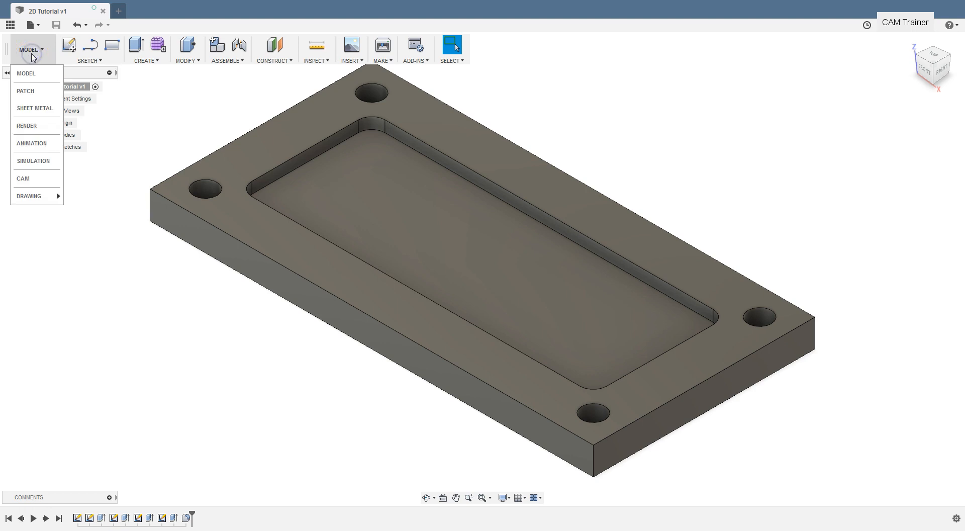
mouse_move(23, 179)
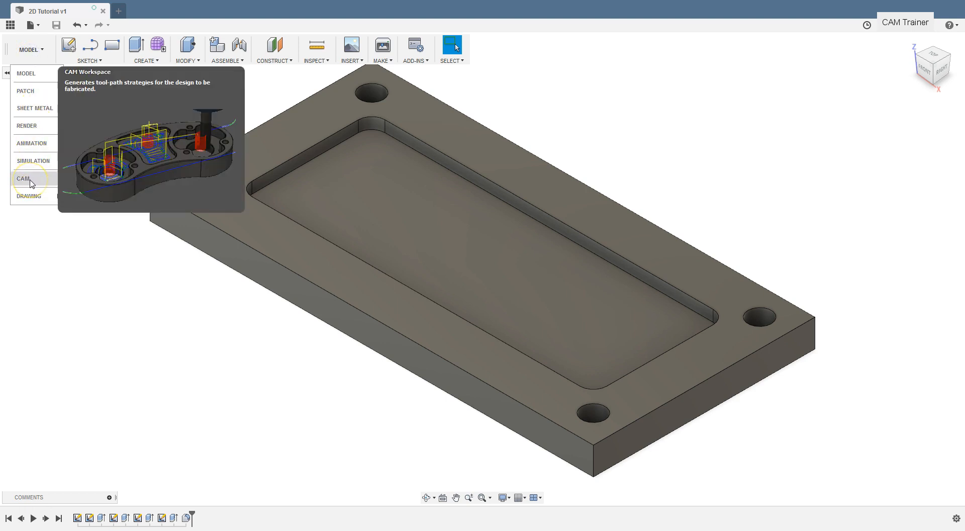
left_click(25, 178)
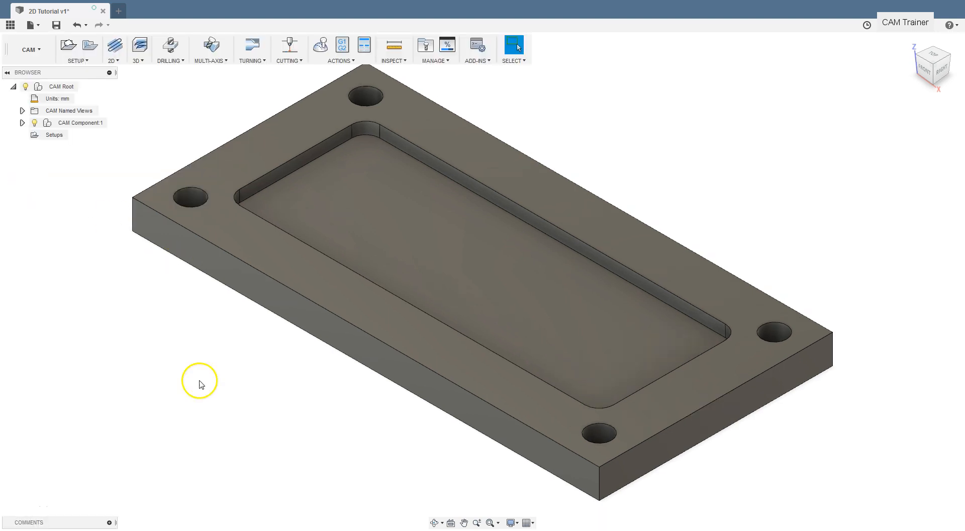
mouse_move(215, 318)
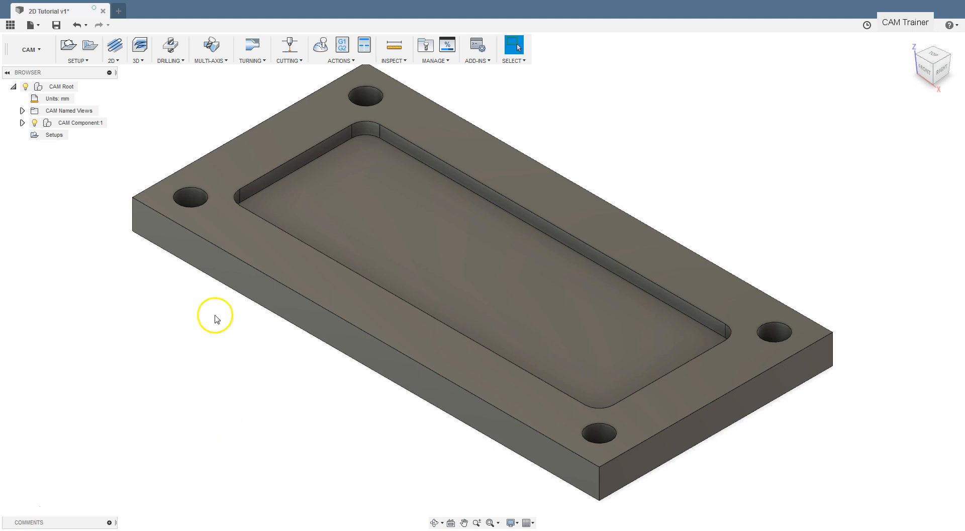
left_click(78, 50)
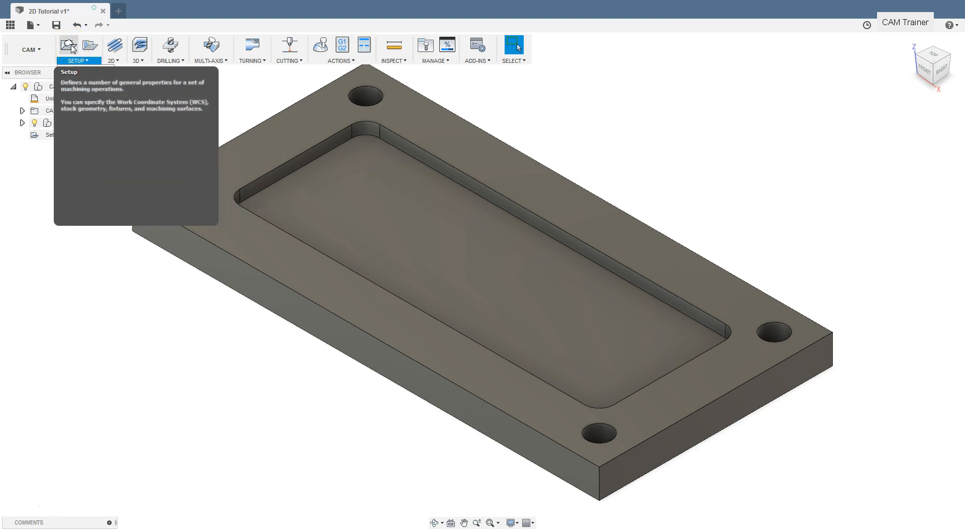
- Begin a new milling setup and bring up its operation type choices
left_click(67, 44)
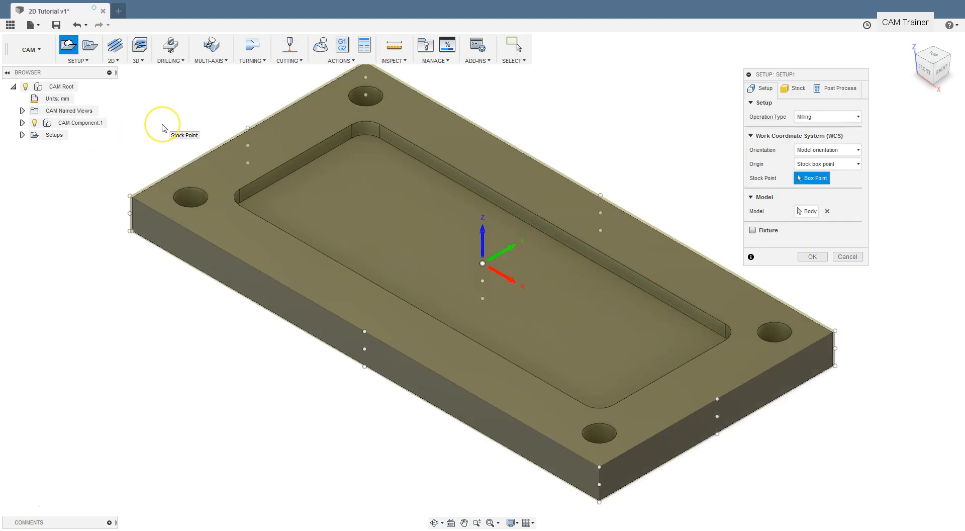
mouse_move(164, 128)
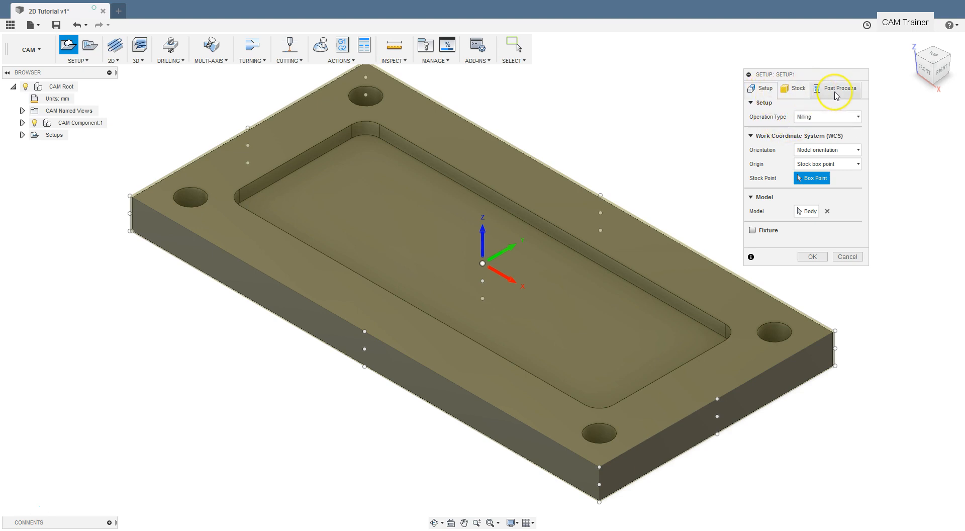
mouse_move(836, 95)
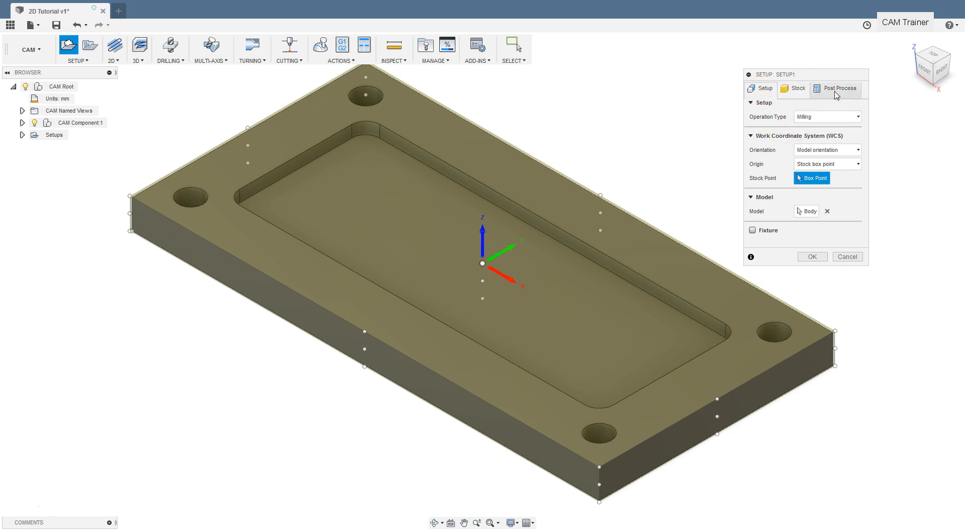
left_click(765, 88)
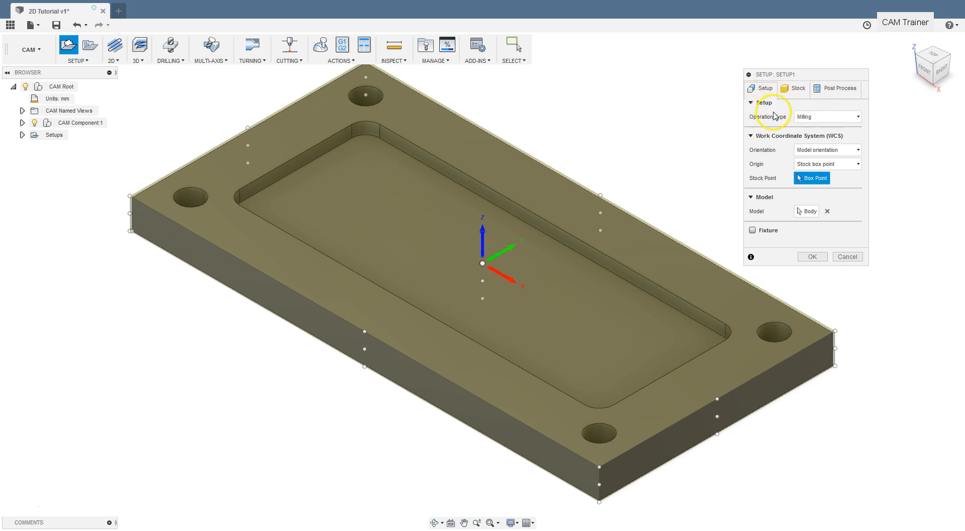
left_click(827, 116)
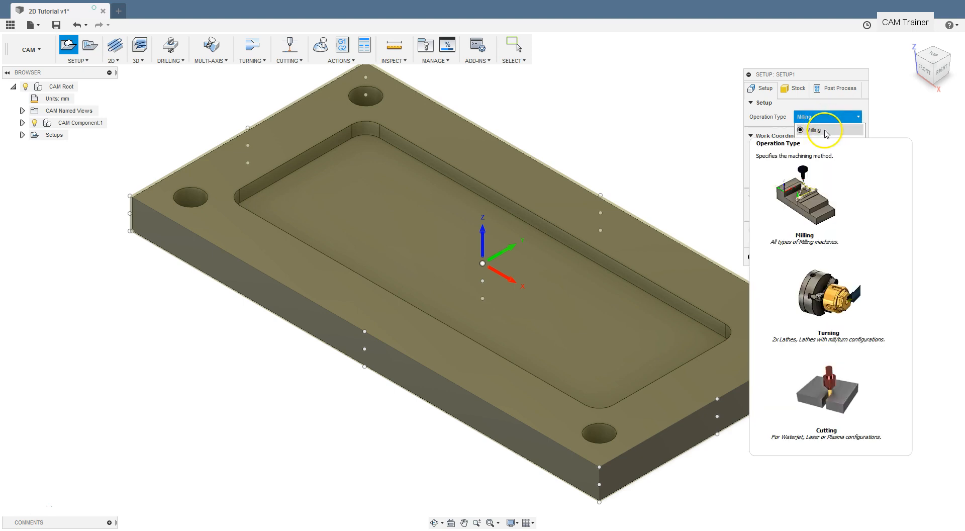
left_click(814, 129)
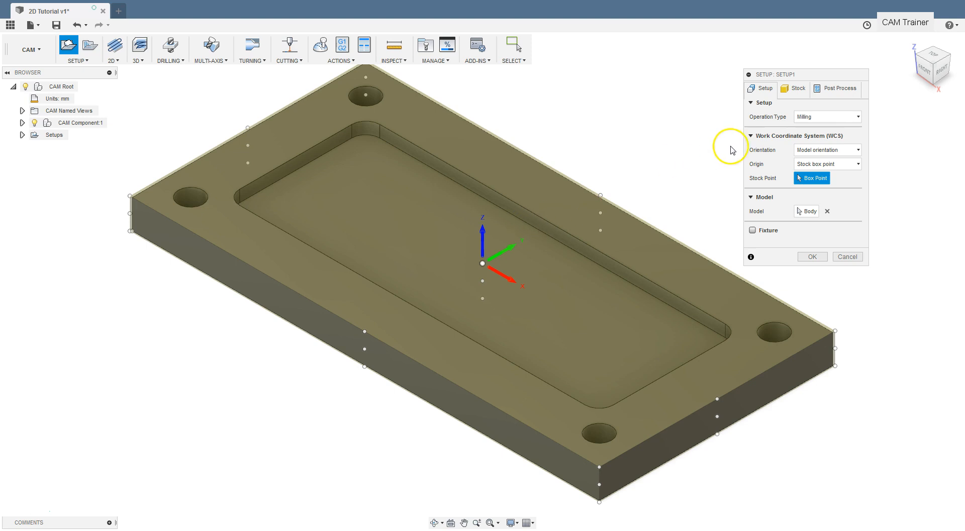
mouse_move(820, 149)
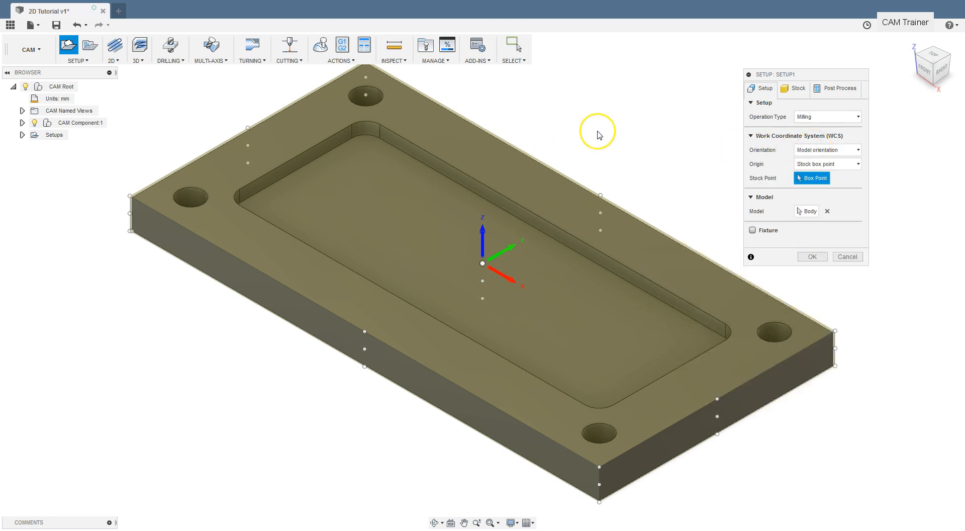
mouse_move(553, 184)
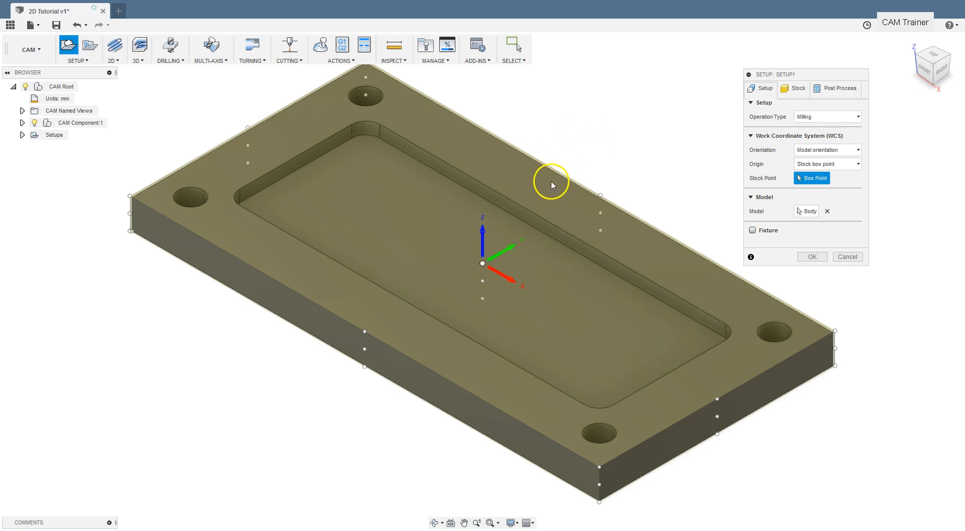
mouse_move(553, 185)
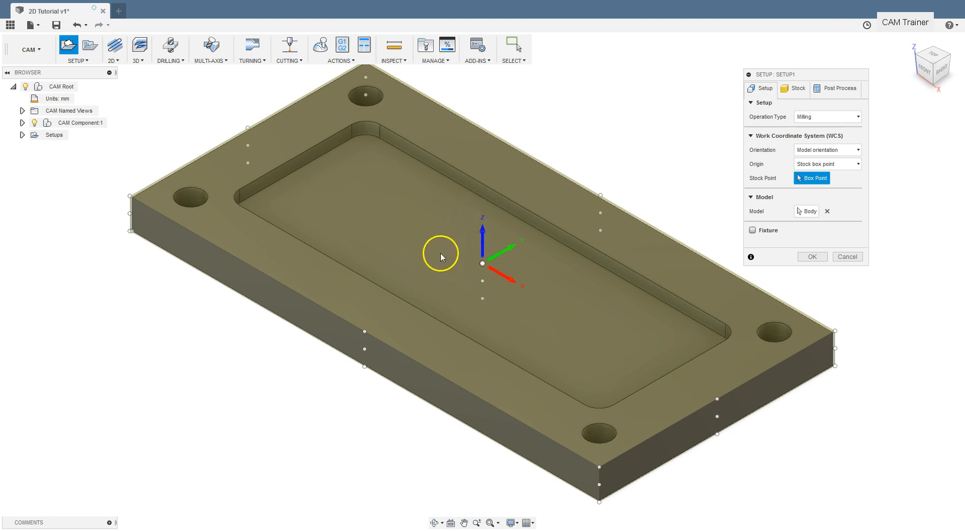
mouse_move(483, 266)
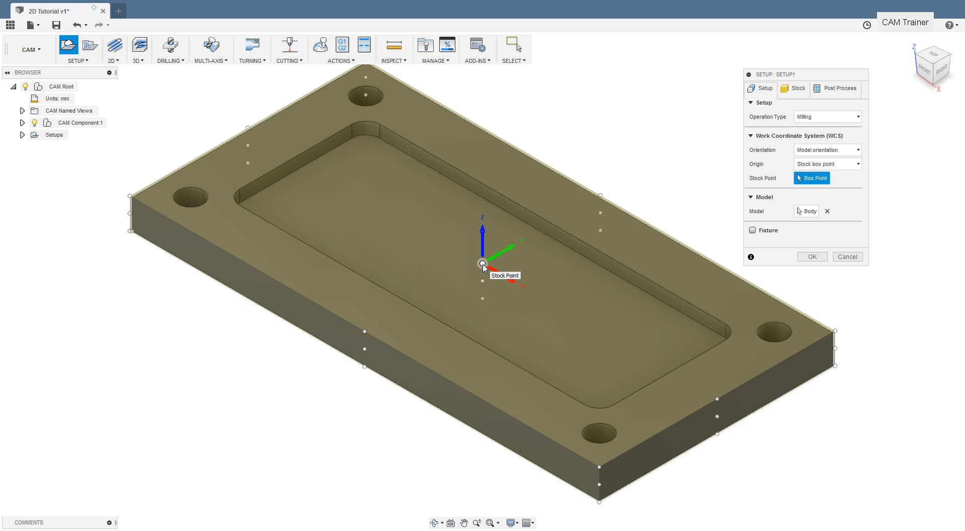
mouse_move(624, 120)
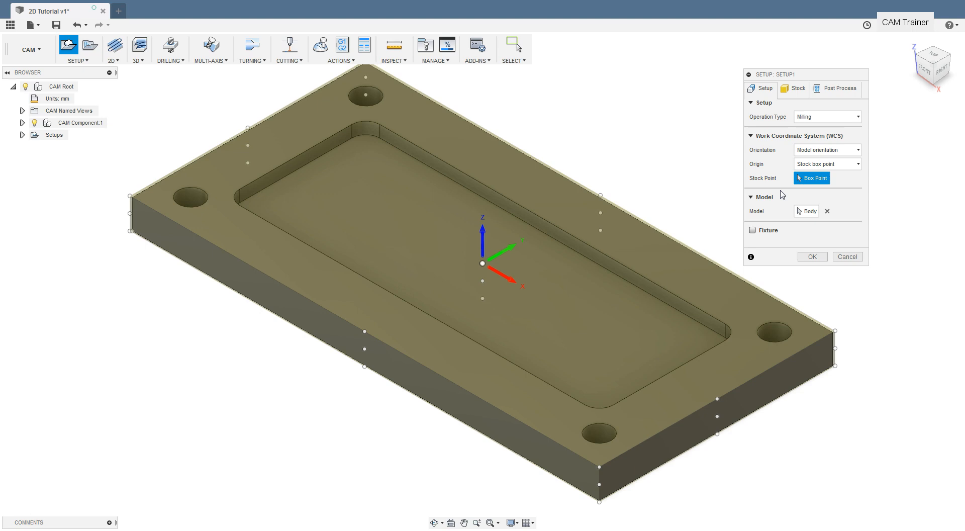
mouse_move(778, 220)
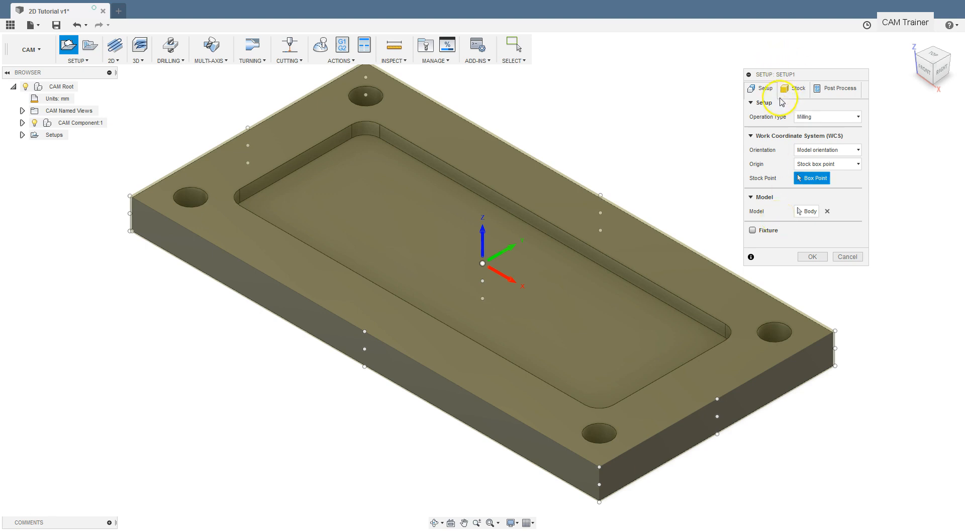
- Show stock settings: Relative size box, adding stock to sides and top-bottom
left_click(793, 88)
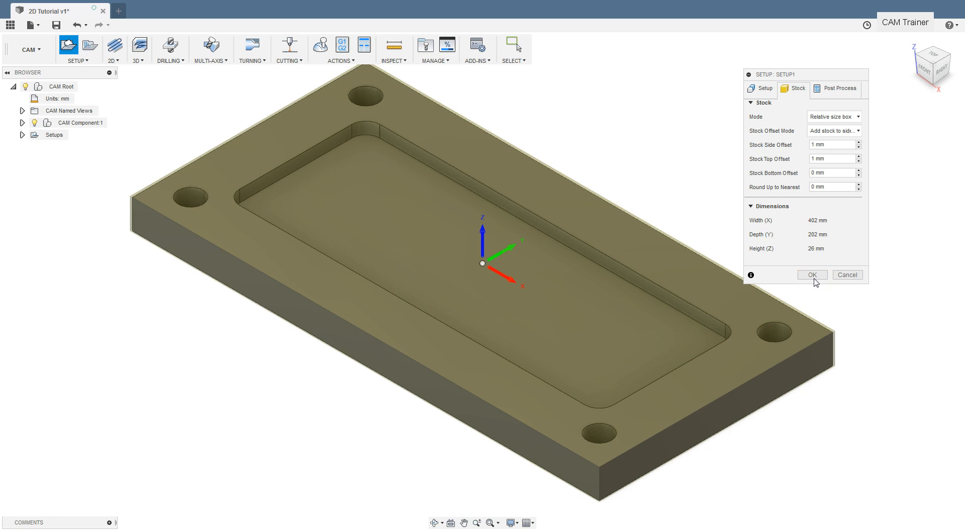
left_click(833, 116)
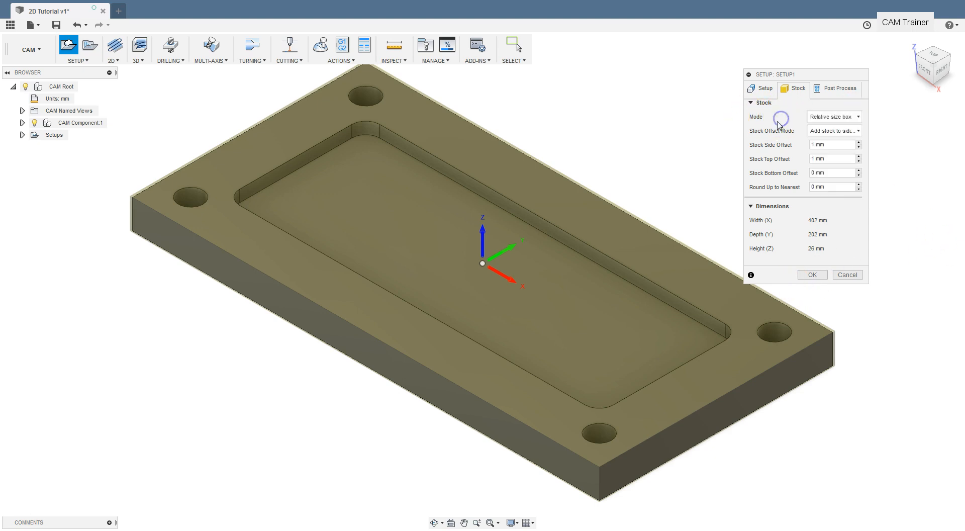
mouse_move(777, 120)
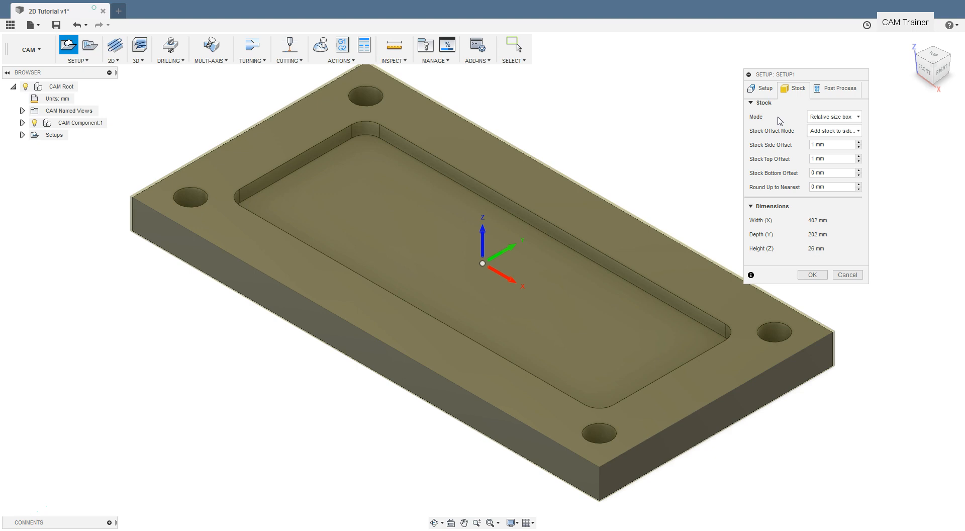
left_click(837, 131)
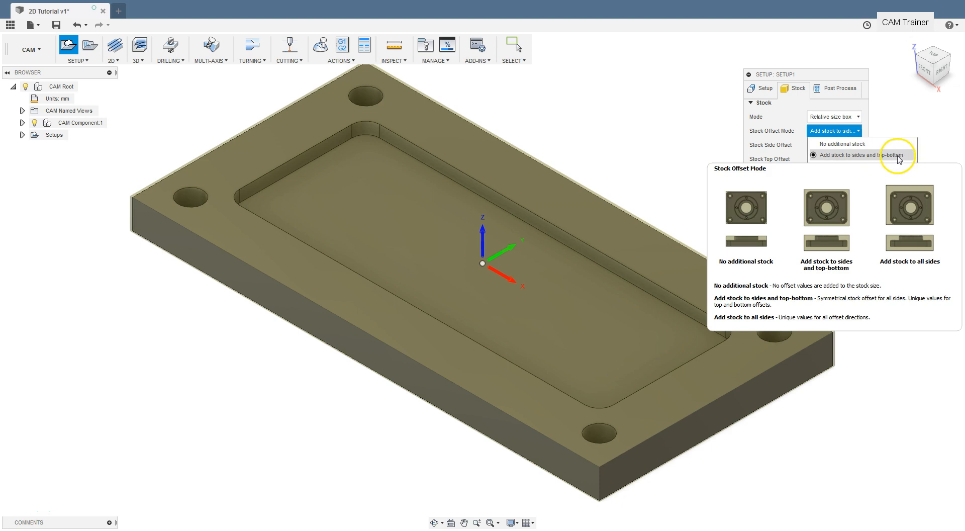
mouse_move(892, 167)
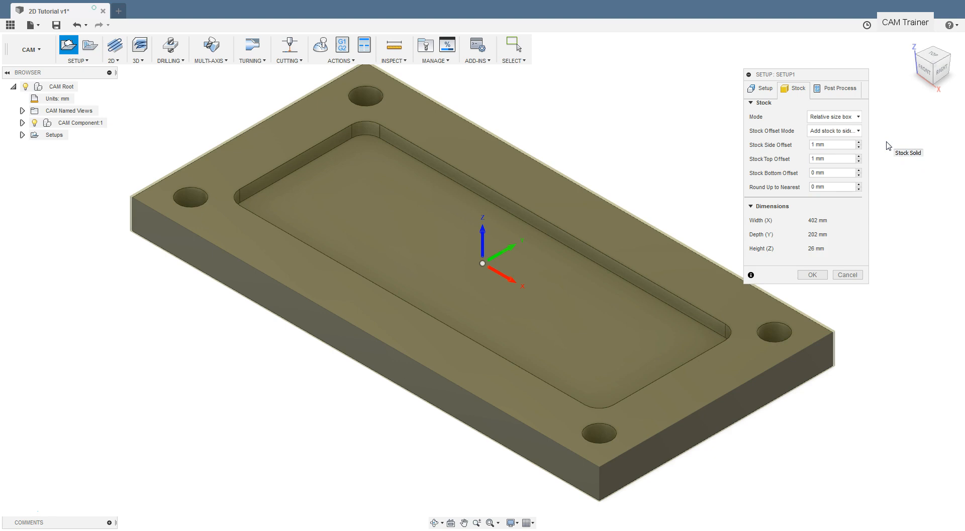
mouse_move(884, 146)
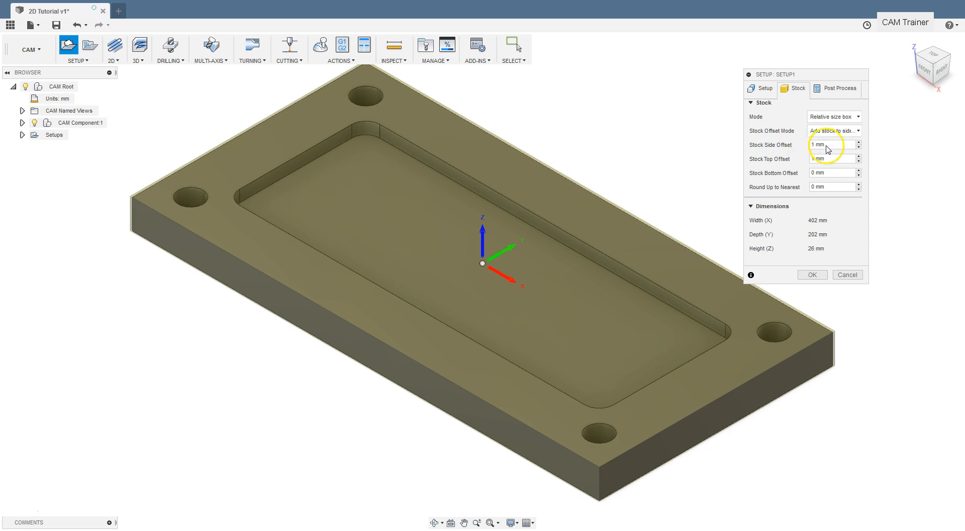
- Set stock offsets to 3 mm sides, 2 mm top, 10 mm bottom
left_click(856, 142)
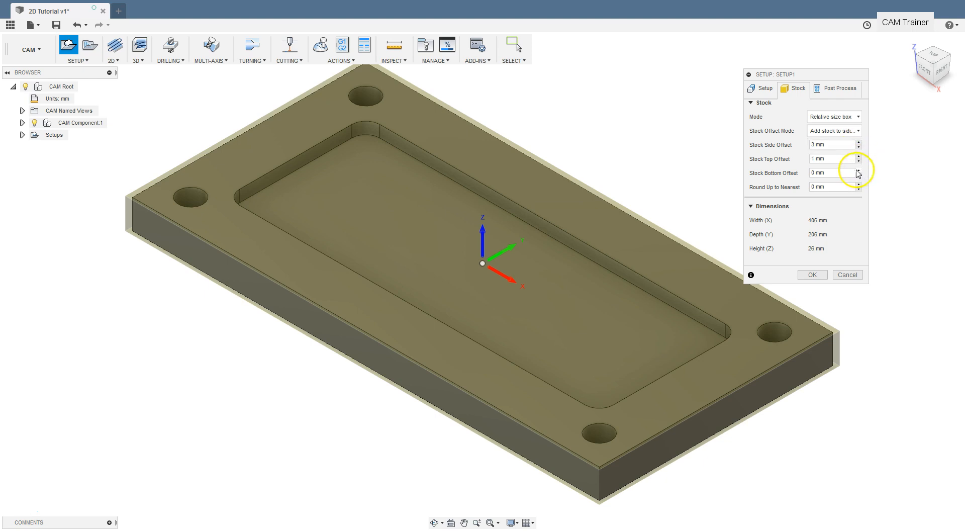
left_click(857, 156)
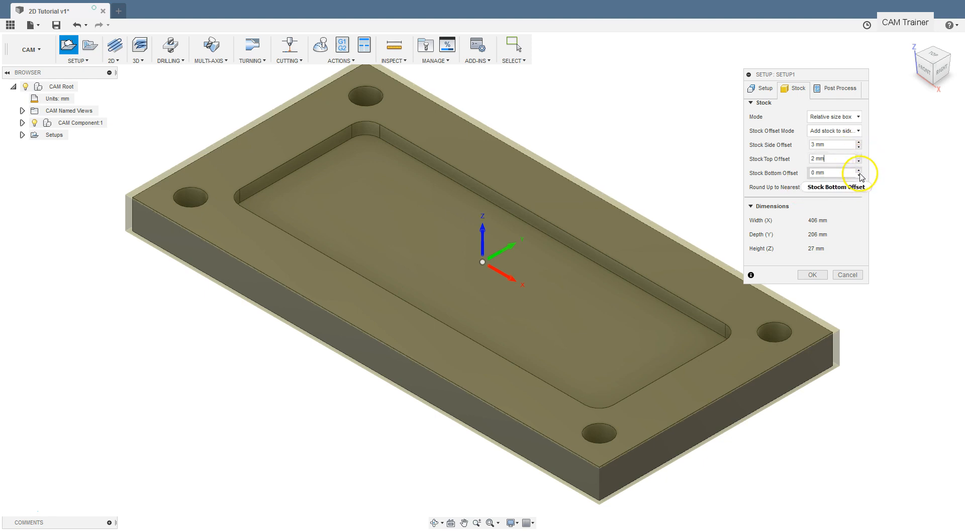
left_click(854, 170)
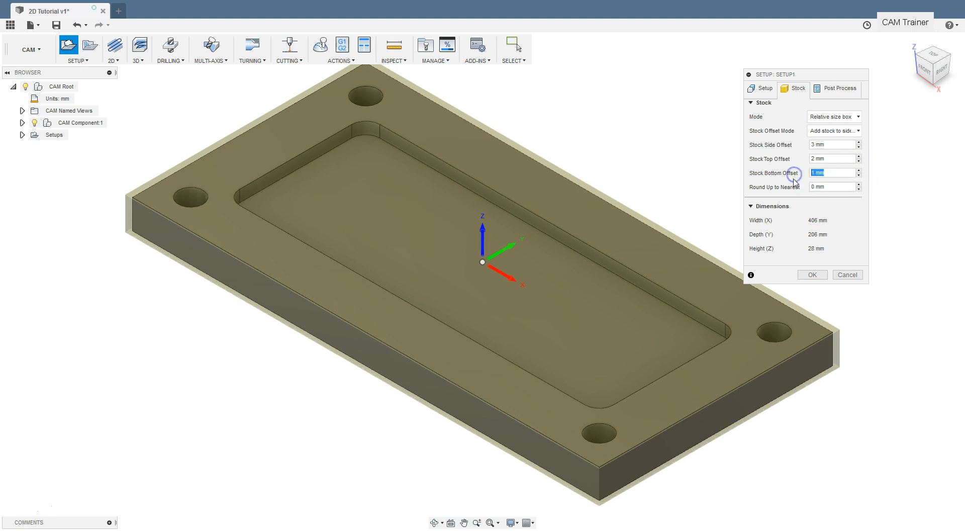
type("10")
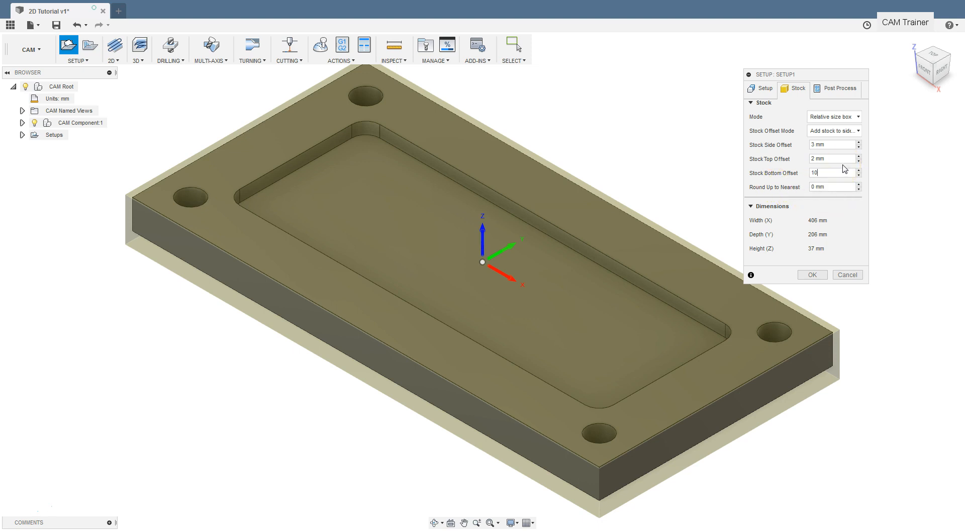
left_click(839, 89)
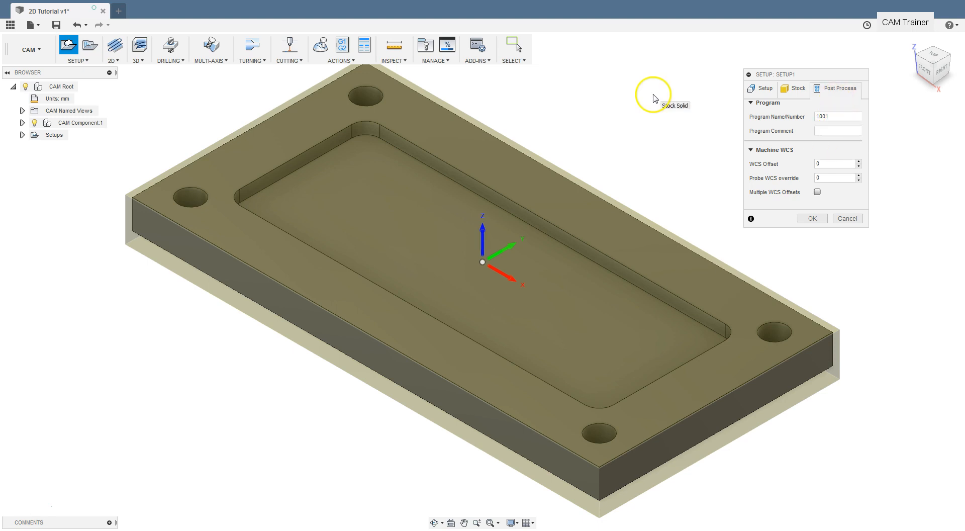
- Set the program name to 'First' and confirm Setup1
left_click(835, 116)
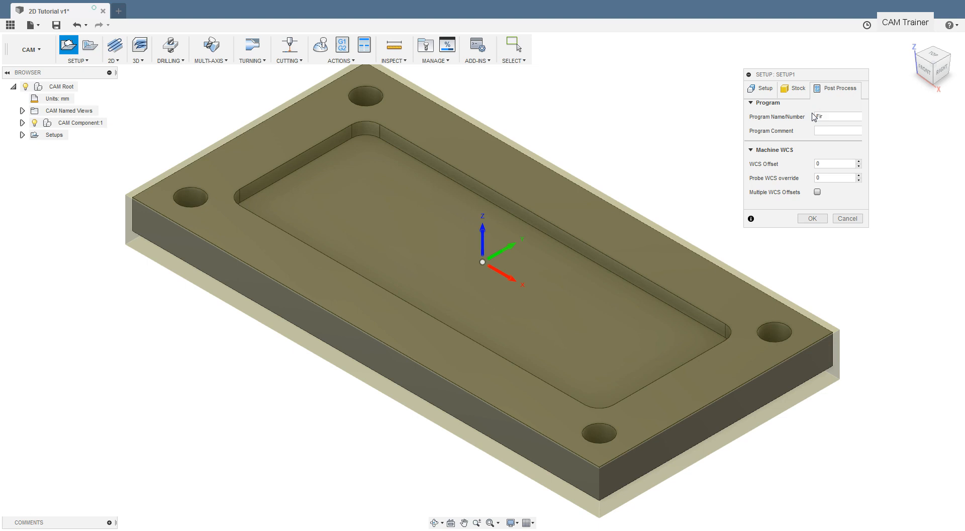
type("First")
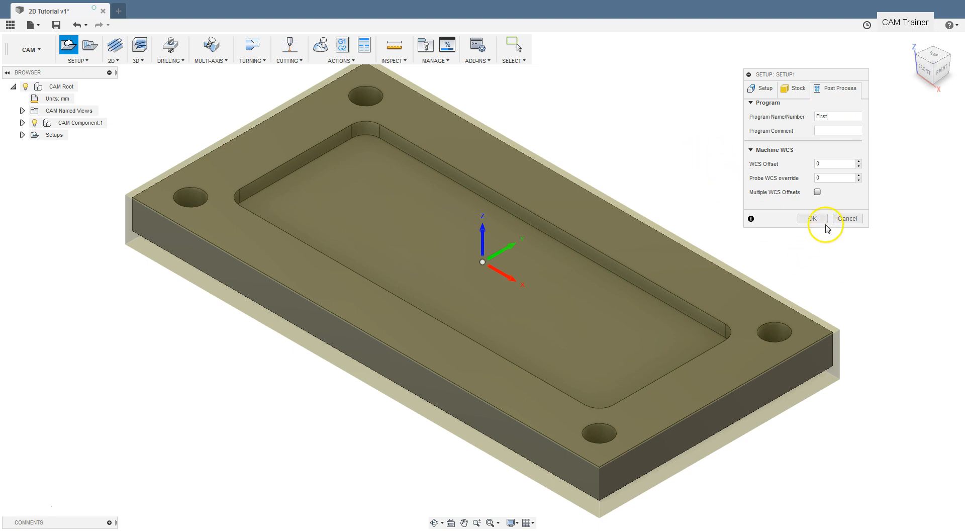
left_click(813, 218)
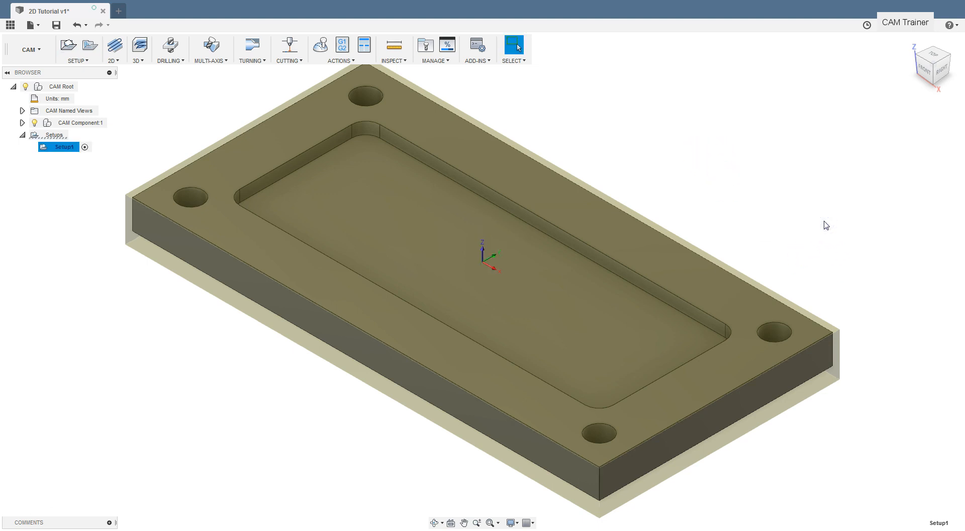